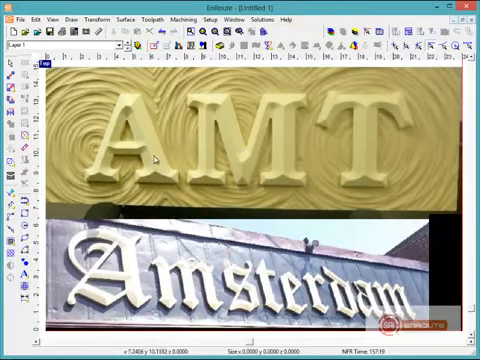
pyautogui.moveTo(325, 145)
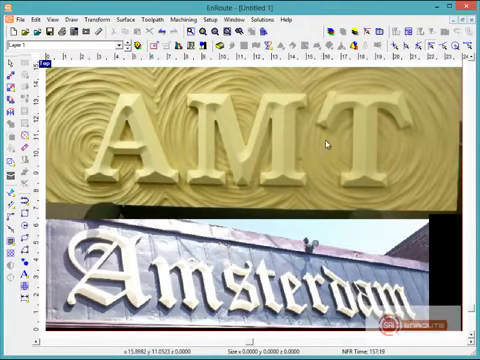
pyautogui.moveTo(113, 108)
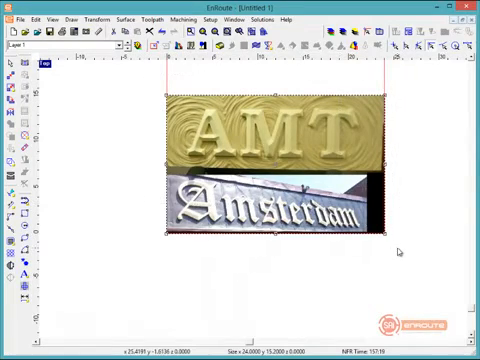
# Delete the sample images and define a 15 × 15 × 1 inch plate.
pyautogui.press('Delete')
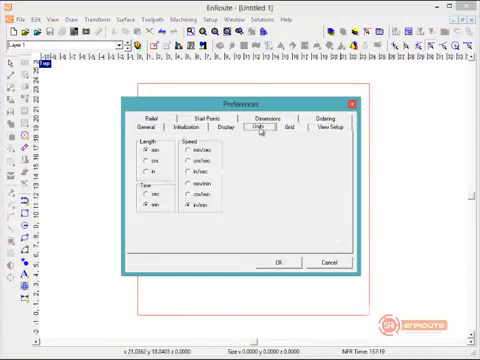
pyautogui.click(279, 261)
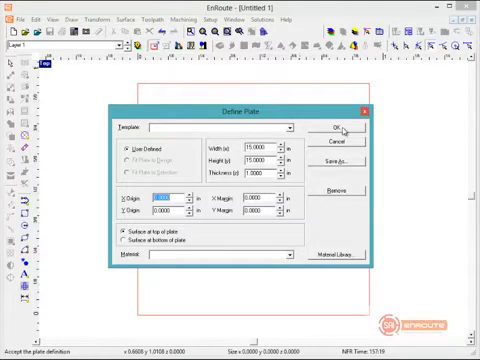
pyautogui.click(337, 130)
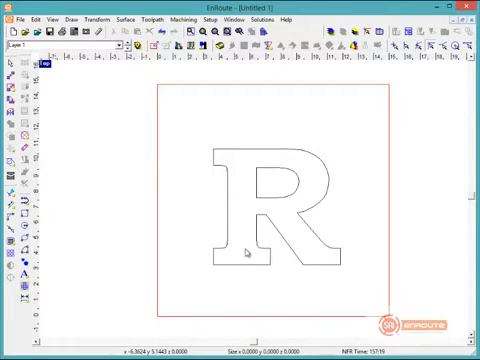
pyautogui.moveTo(236, 180)
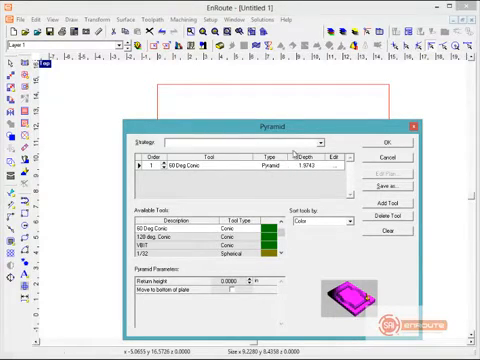
pyautogui.moveTo(247, 199)
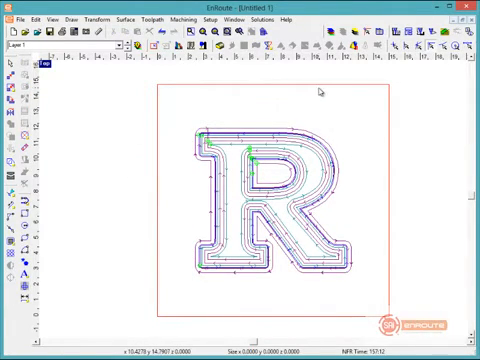
pyautogui.click(291, 18)
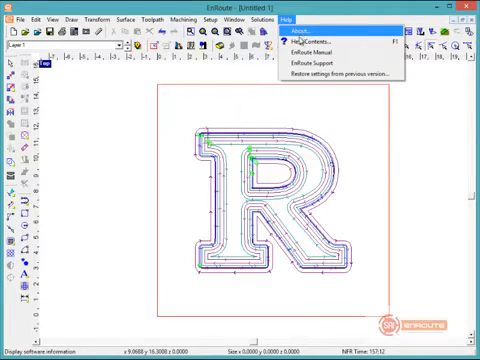
pyautogui.click(305, 42)
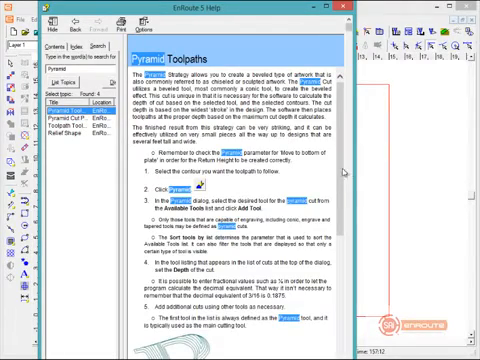
pyautogui.scroll(-3)
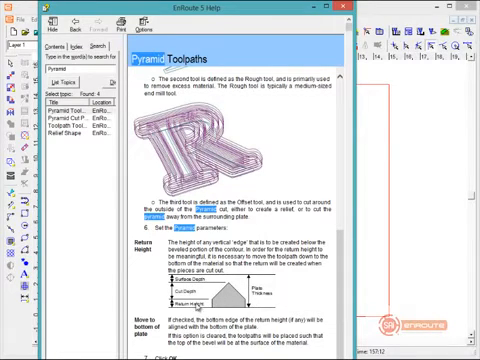
pyautogui.scroll(-3)
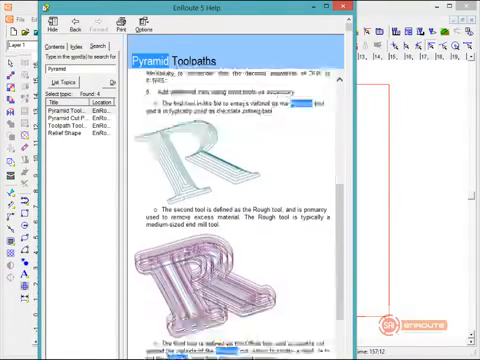
pyautogui.scroll(-3)
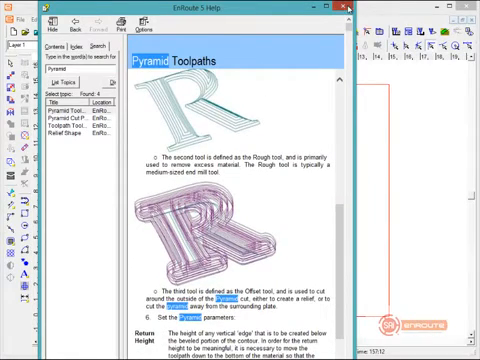
# Close the EnRoute 5 Help window so the plate simulation can be started.
pyautogui.click(345, 8)
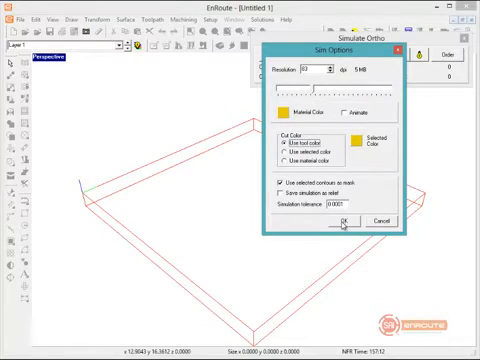
pyautogui.click(344, 221)
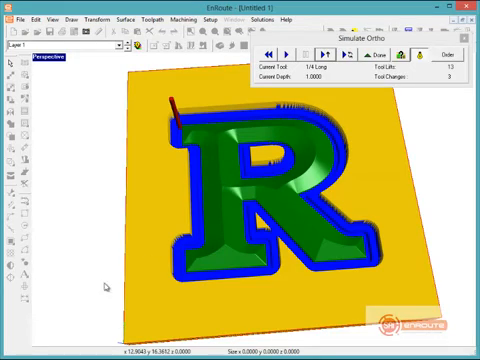
pyautogui.moveTo(108, 288)
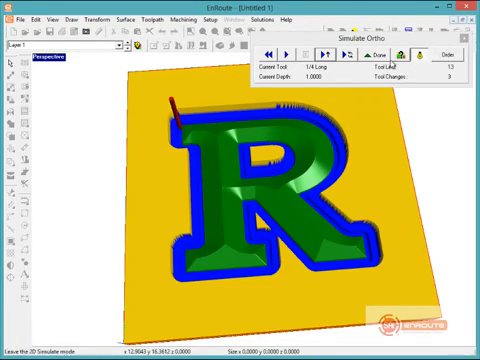
# Exit the finished result and accept Sim Options to render the plate from fresh stock.
pyautogui.click(426, 52)
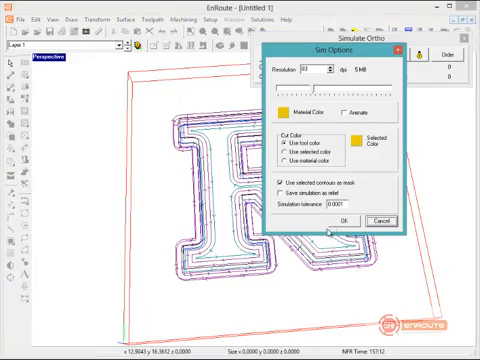
pyautogui.click(345, 220)
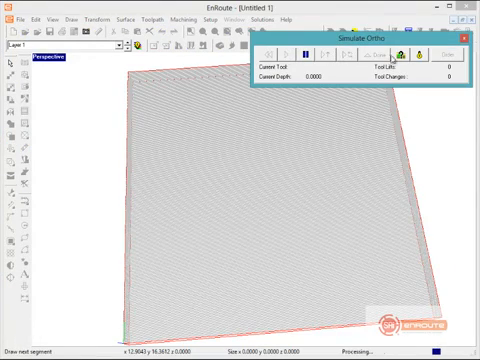